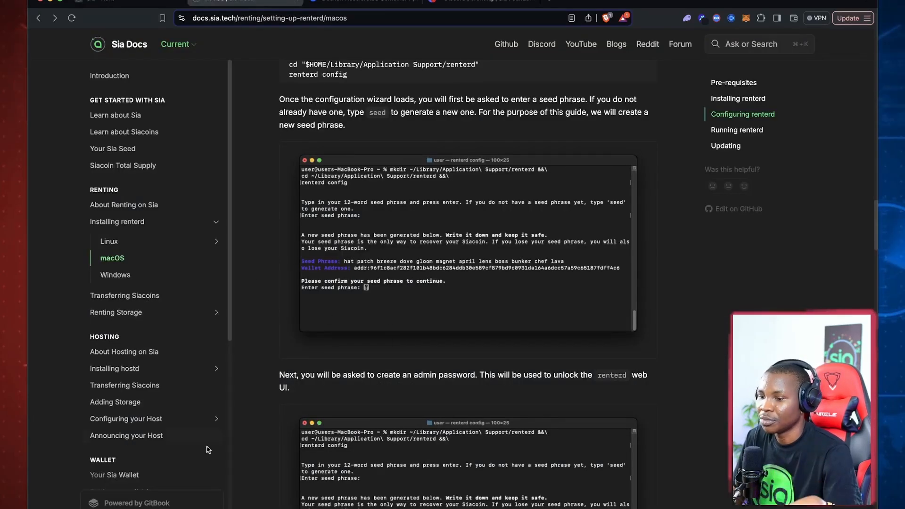
- Scroll through the macOS renterd setup guide in Sia Docs
scroll(down, 3)
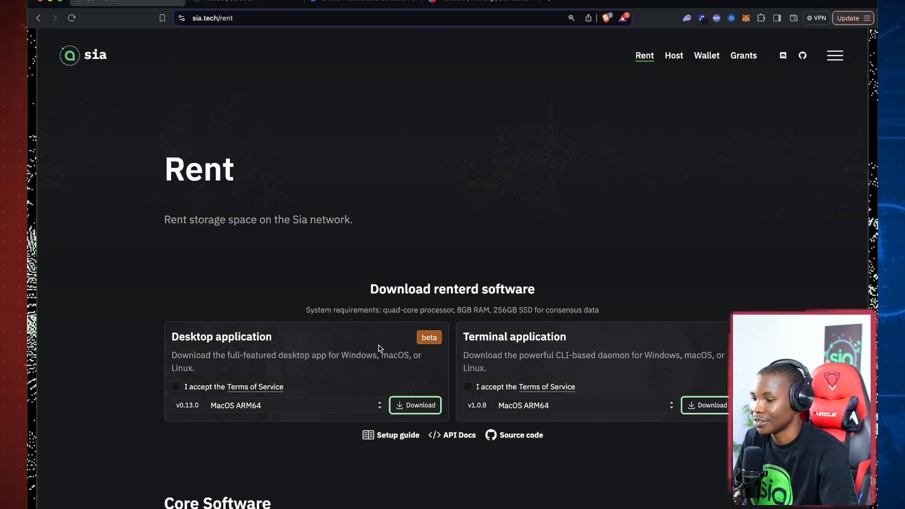
- Accept the Terms of Service for both renterd apps, keeping MacOS ARM64
click(175, 387)
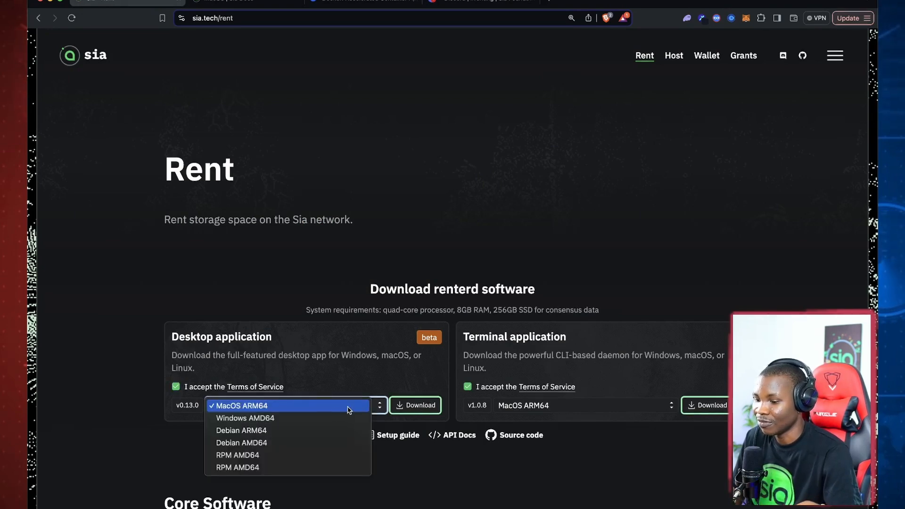
mouse_move(295, 409)
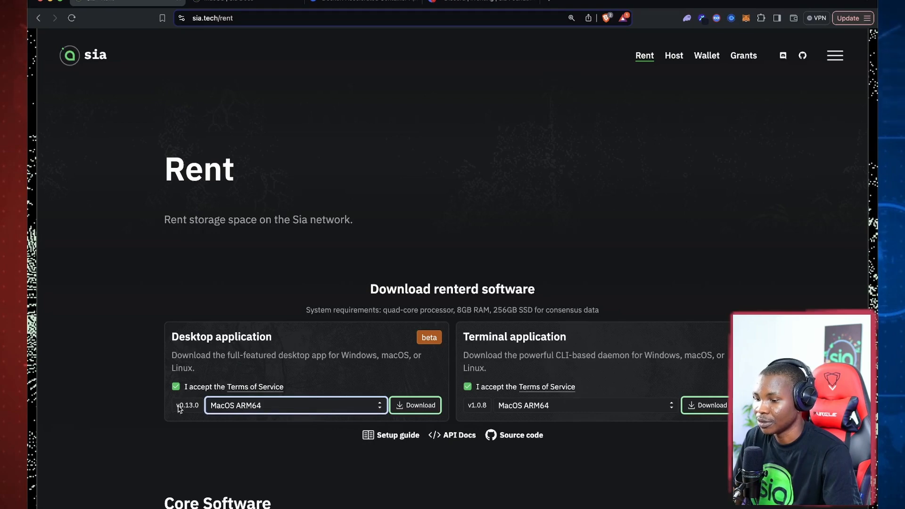
click(294, 404)
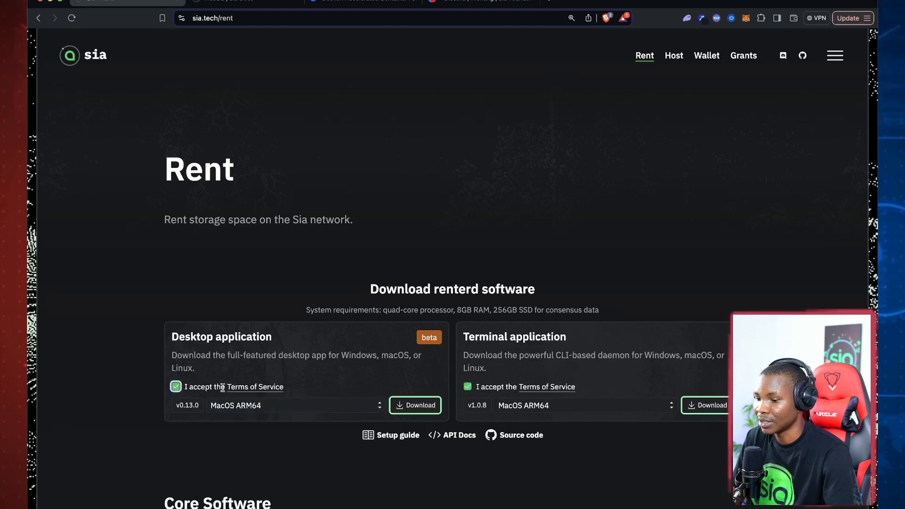
mouse_move(229, 413)
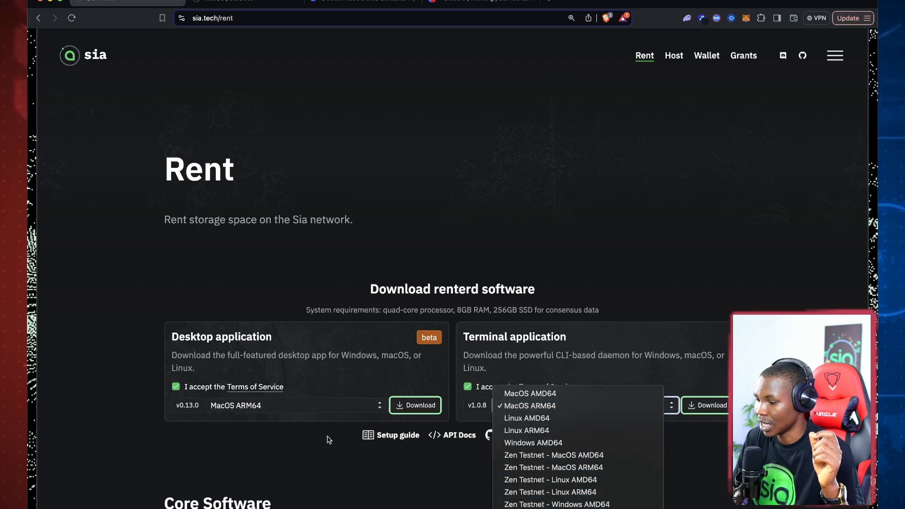
click(293, 404)
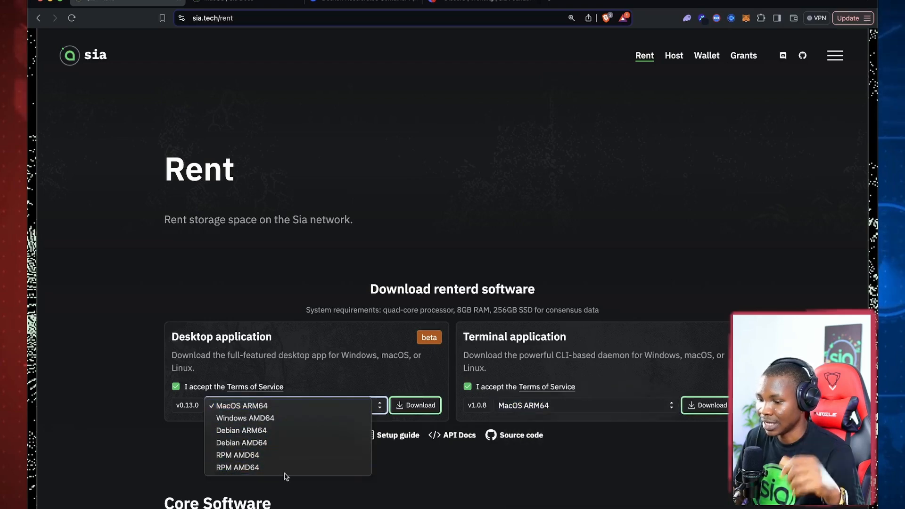
click(419, 404)
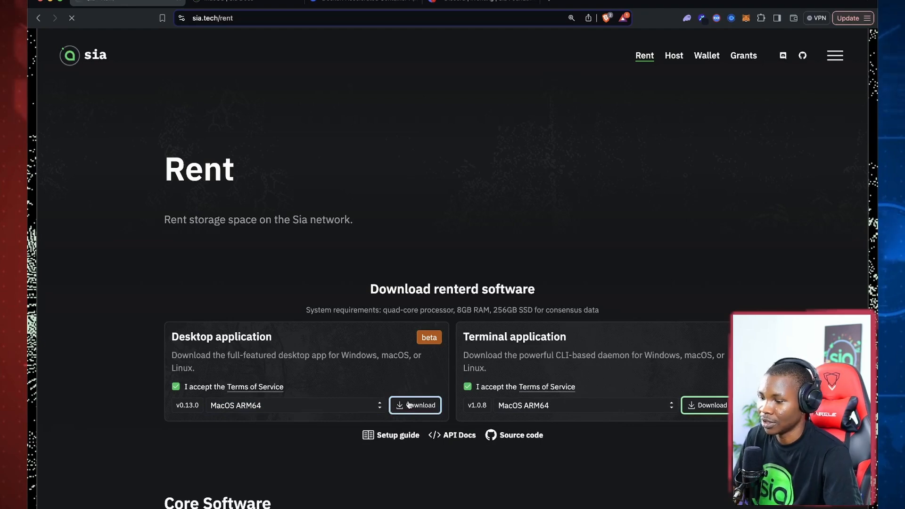
- Download the macOS renterd.dmg installer into Downloads via Free Download Manager
click(419, 405)
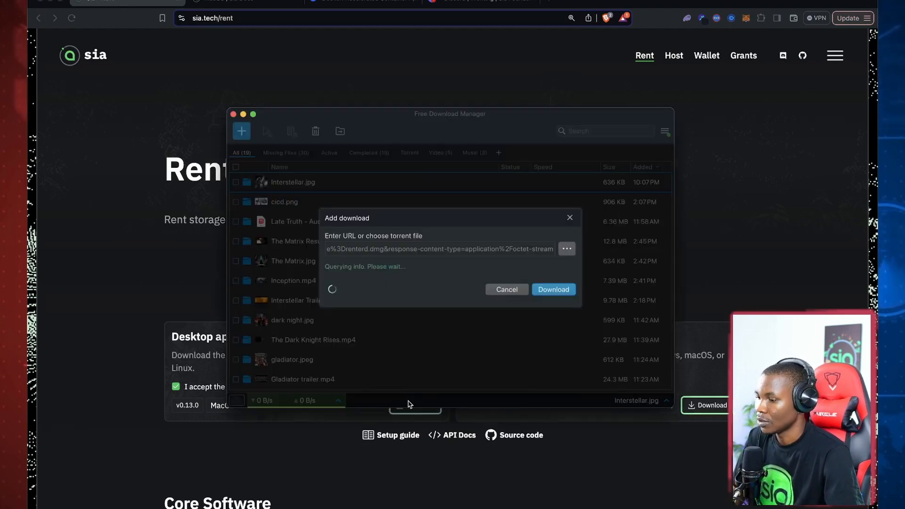
click(552, 289)
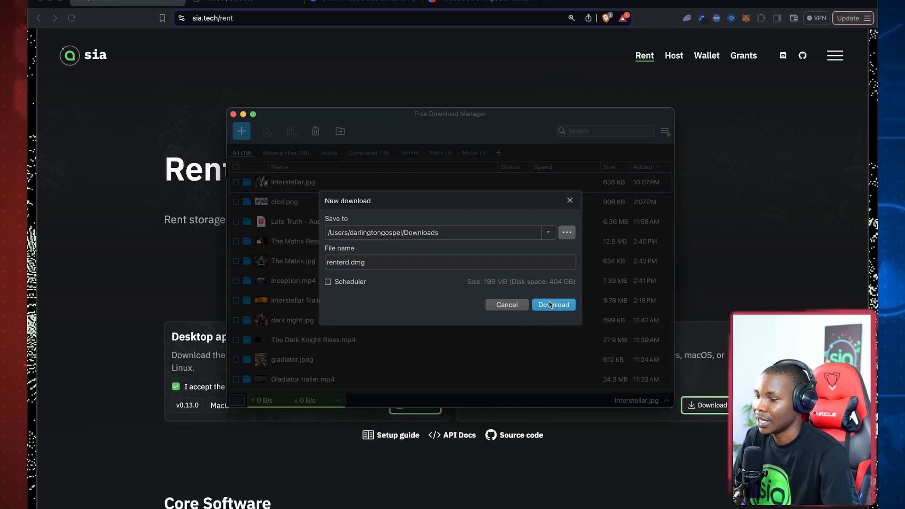
click(552, 304)
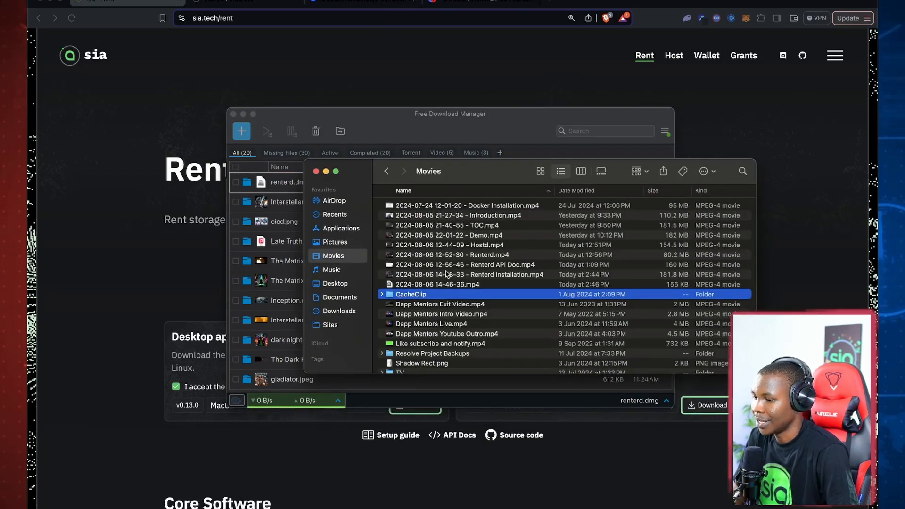
mouse_move(340, 308)
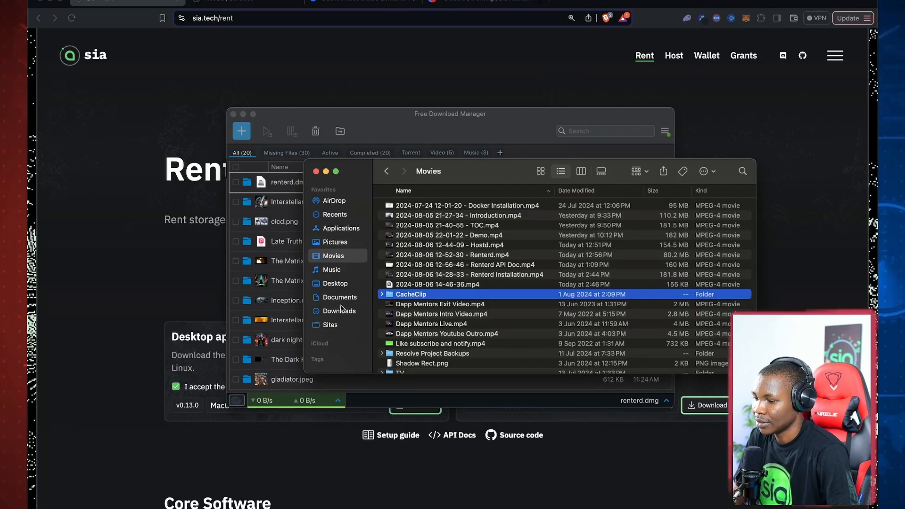
- Open renterd.dmg from the Finder Downloads folder
click(339, 310)
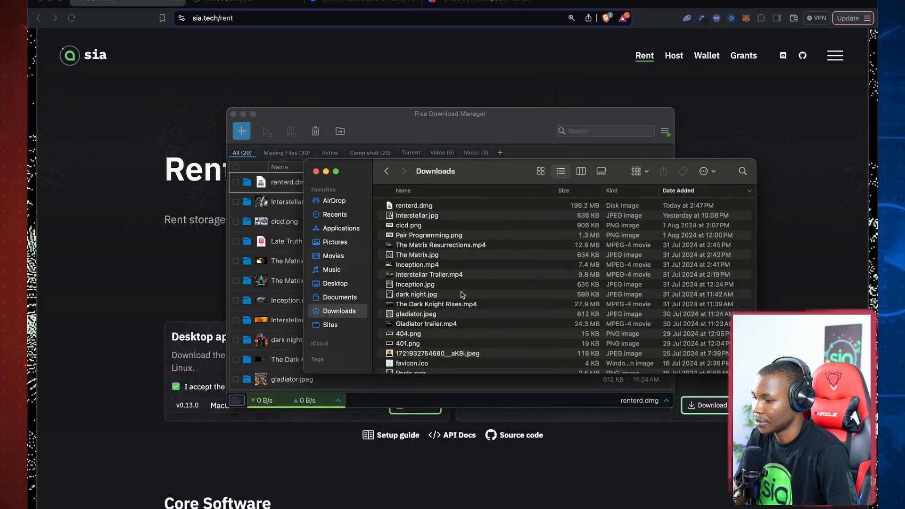
click(414, 205)
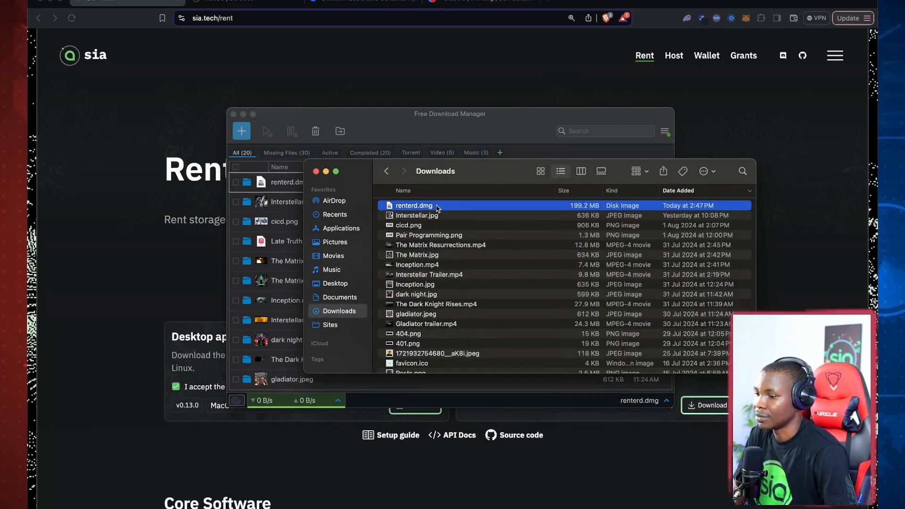
double_click(414, 205)
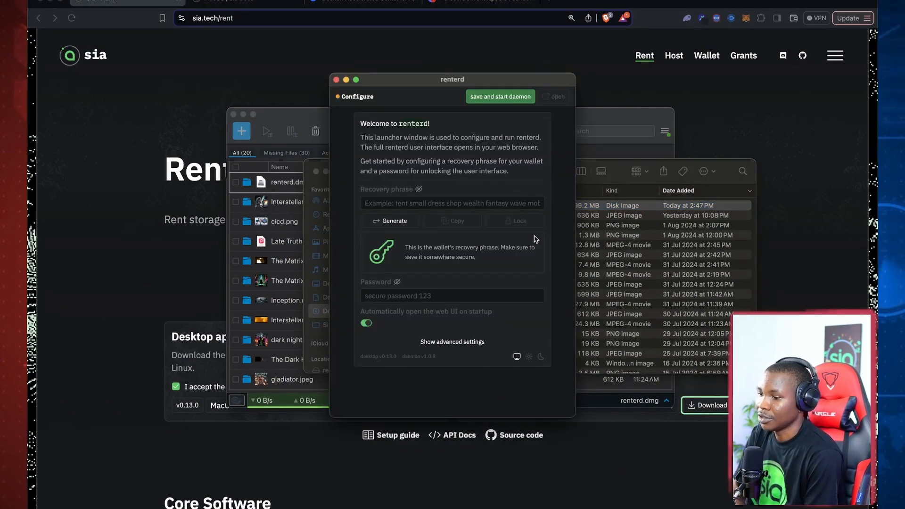
mouse_move(428, 241)
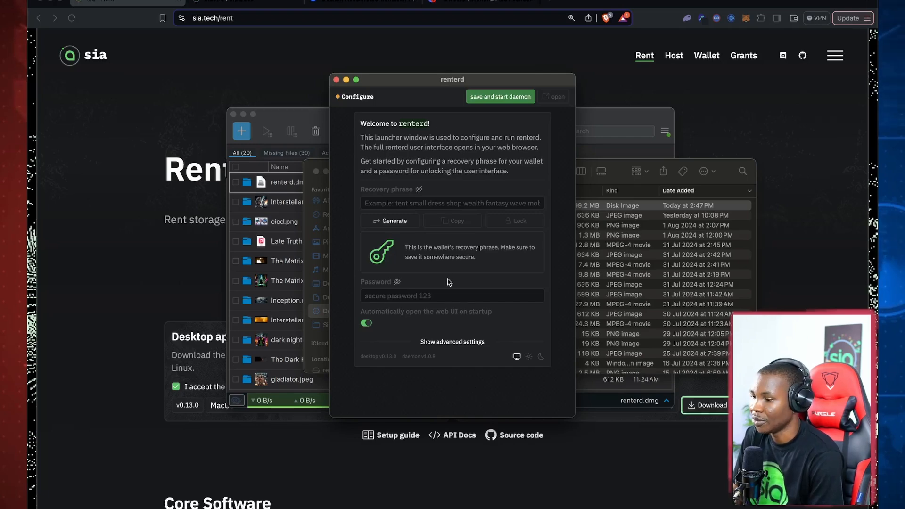
- Generate a new wallet recovery phrase and reveal its twelve words
click(390, 220)
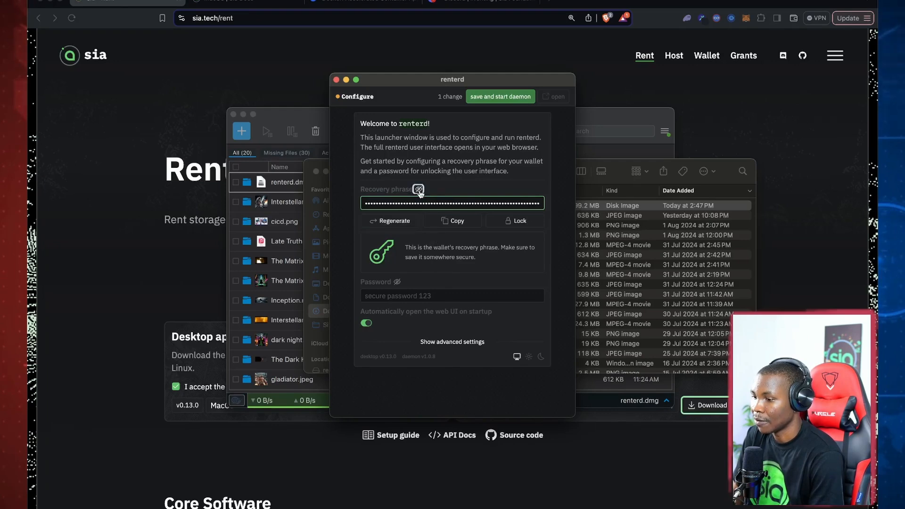
click(418, 189)
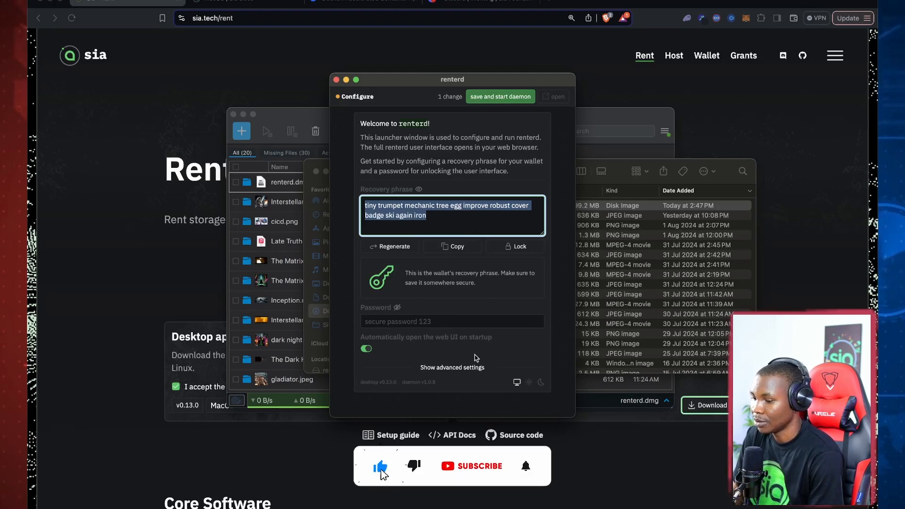
click(479, 466)
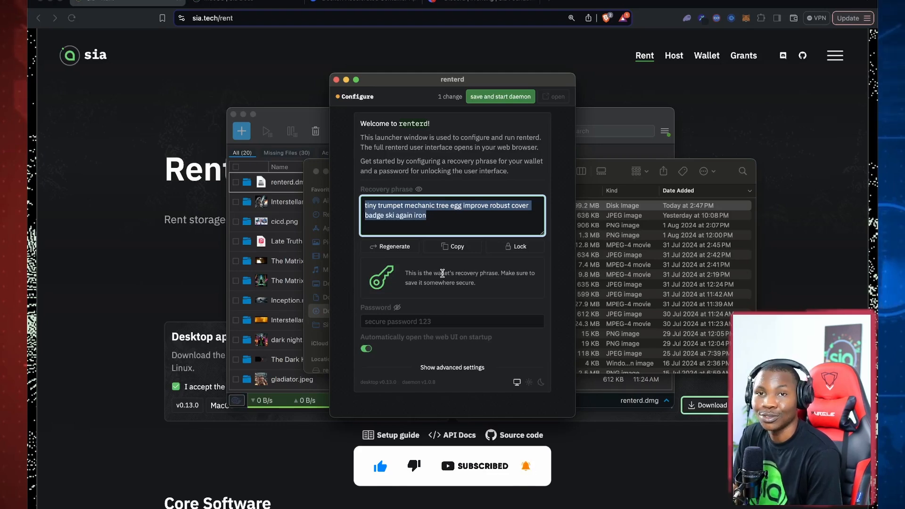
mouse_move(449, 227)
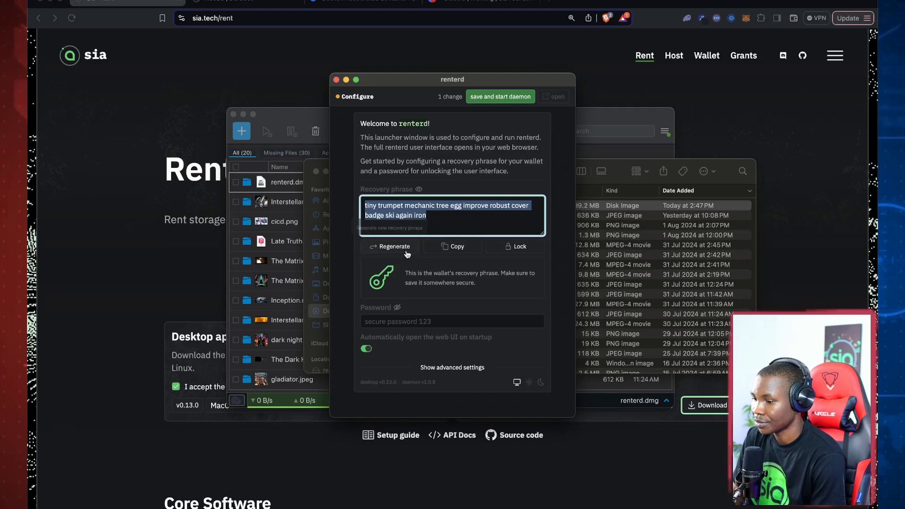
mouse_move(375, 316)
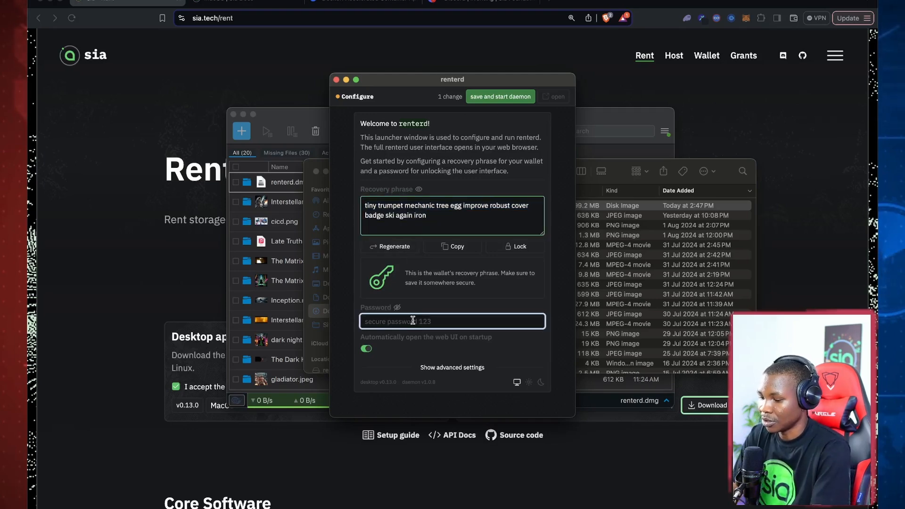
- Enter an admin password, copy the recovery phrase, and save to start the daemon
text(••••)
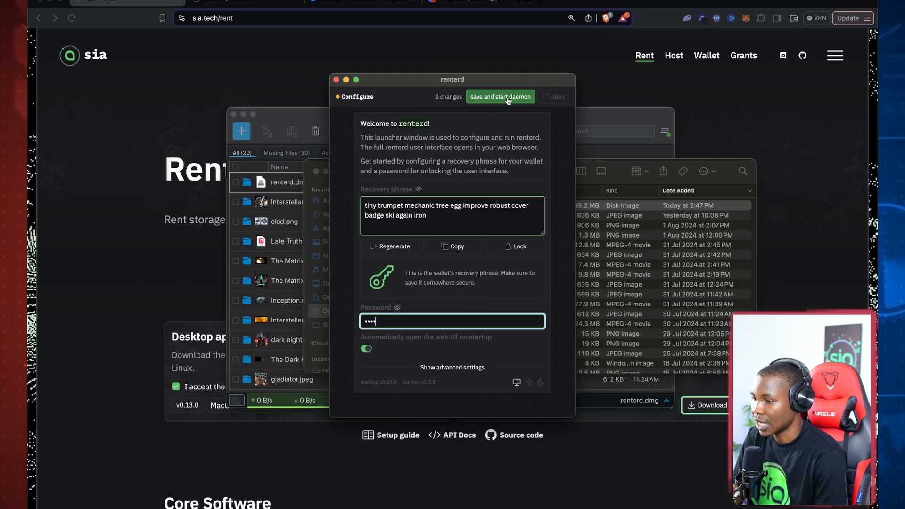
click(499, 96)
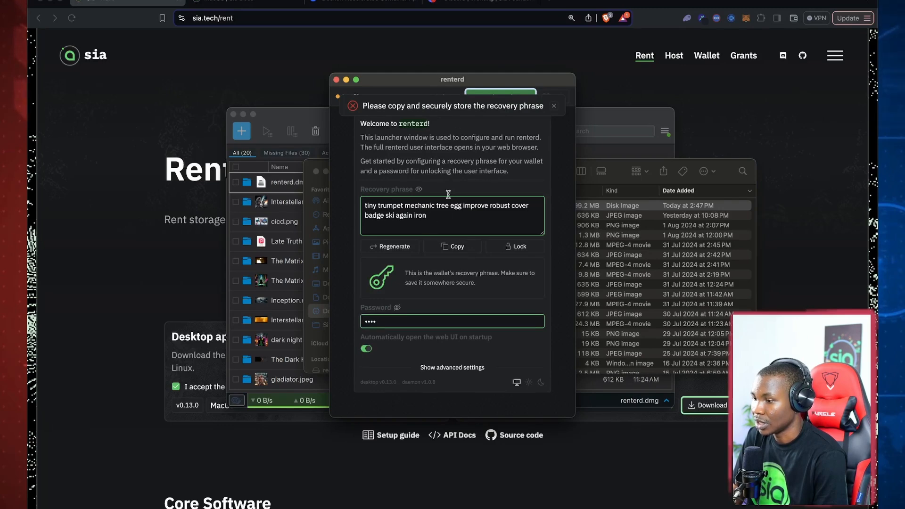
triple_click(452, 210)
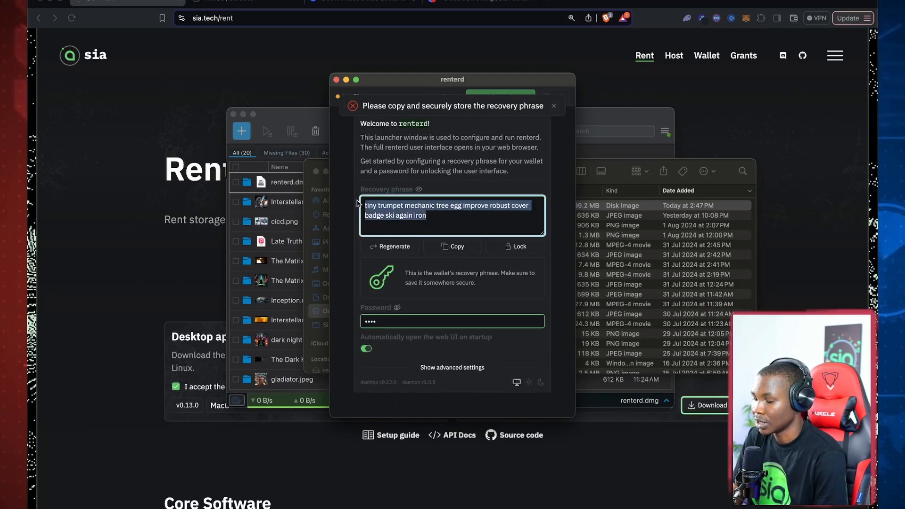
click(451, 247)
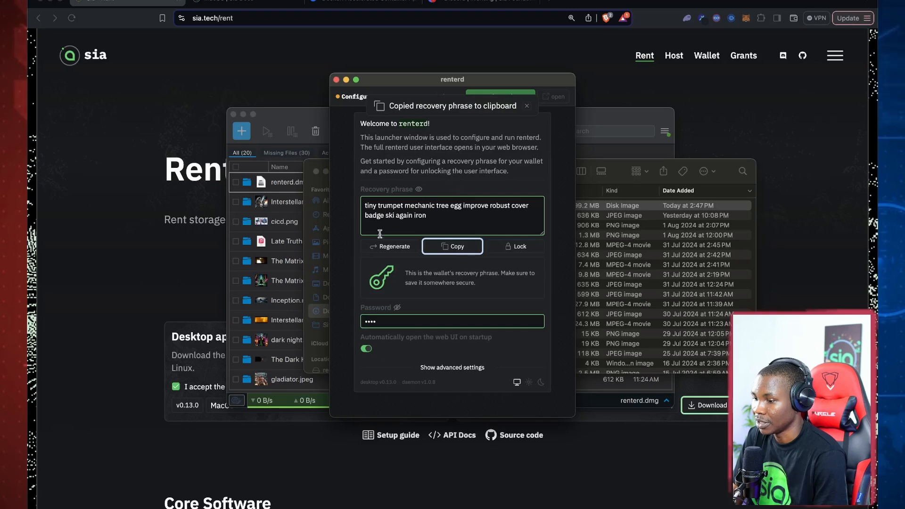
click(452, 246)
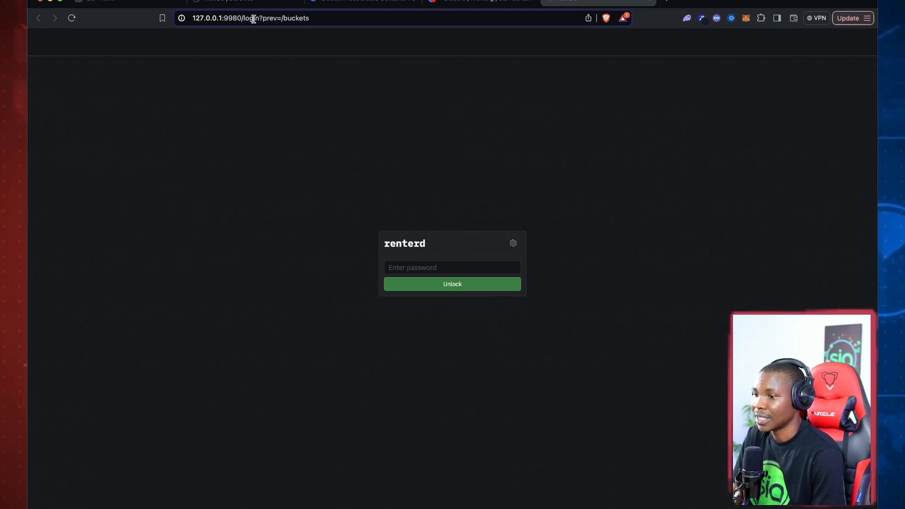
mouse_move(591, 159)
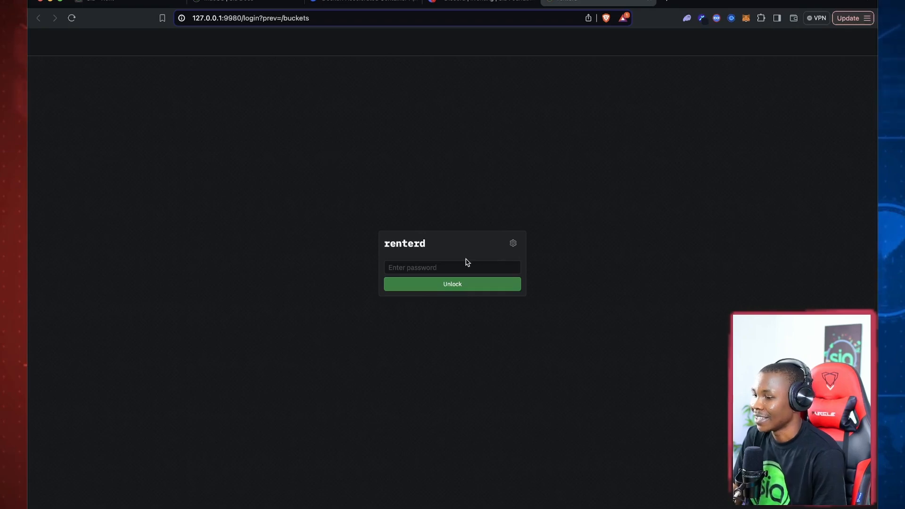
- Focus the password field on the 127.0.0.1:9980 web UI login page
click(452, 268)
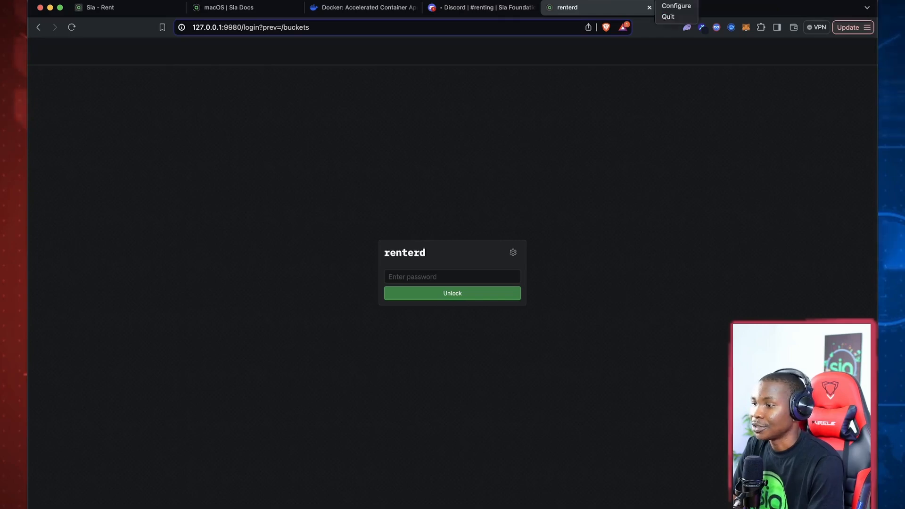
mouse_move(667, 16)
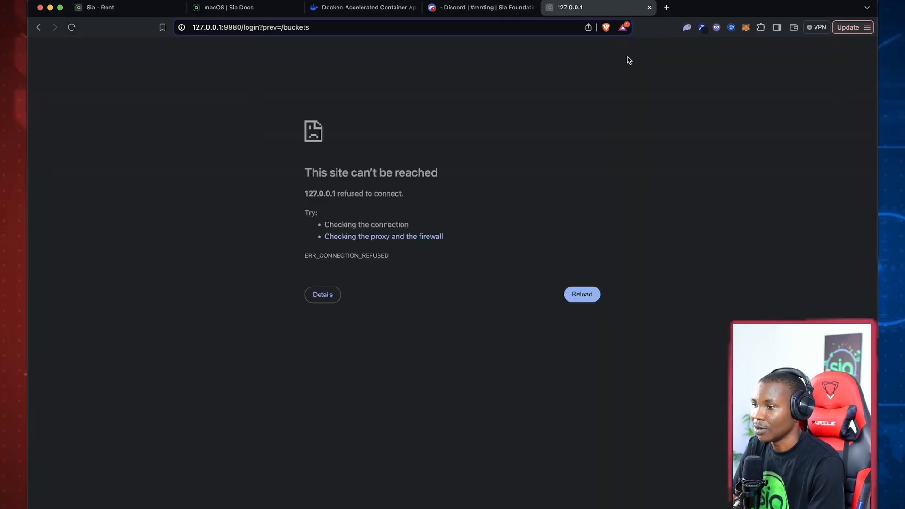
- Return to the Sia Docs macOS guide and scroll to the admin-password step
click(479, 7)
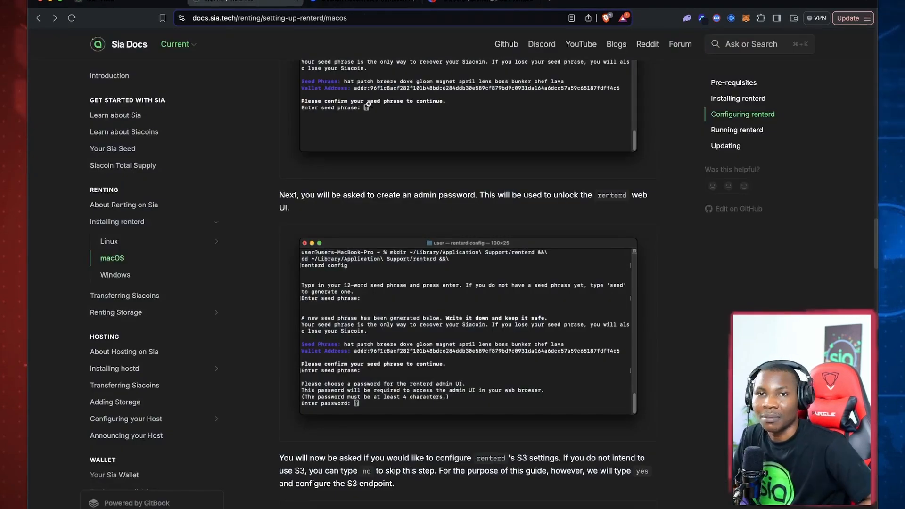
scroll(down, 3)
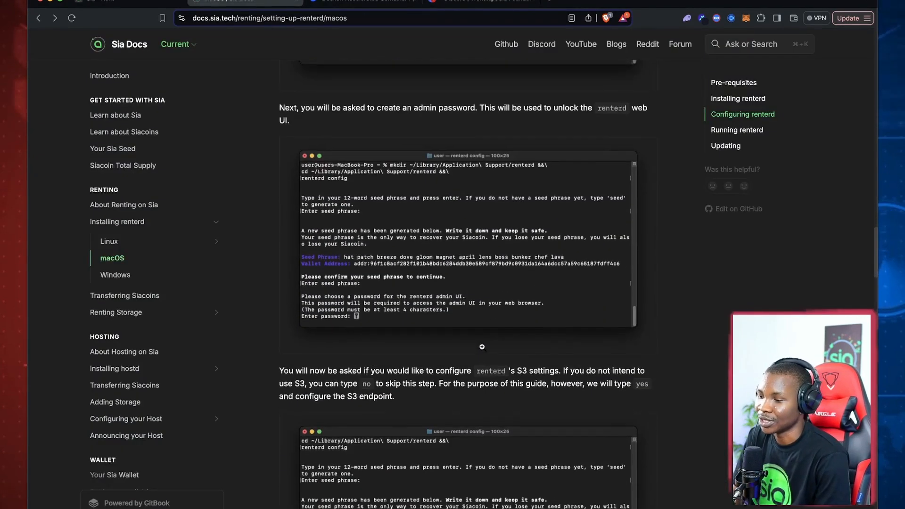
scroll(down, 3)
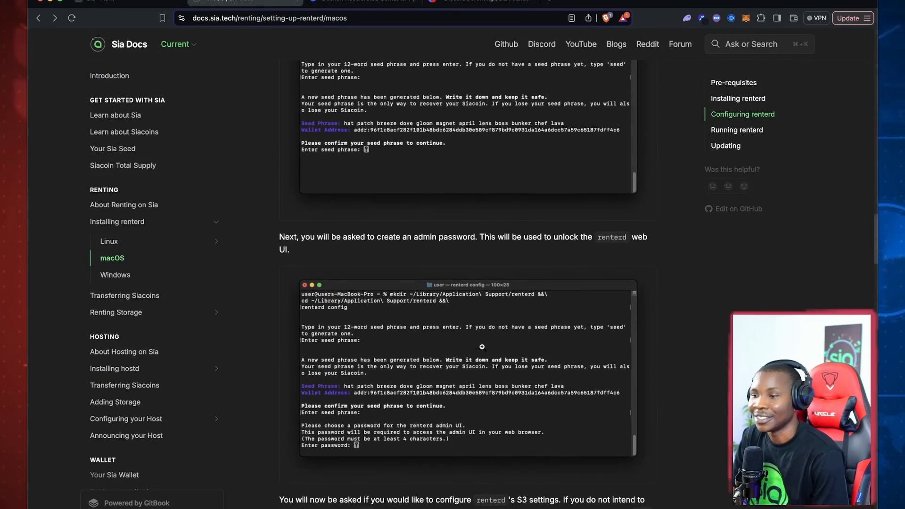